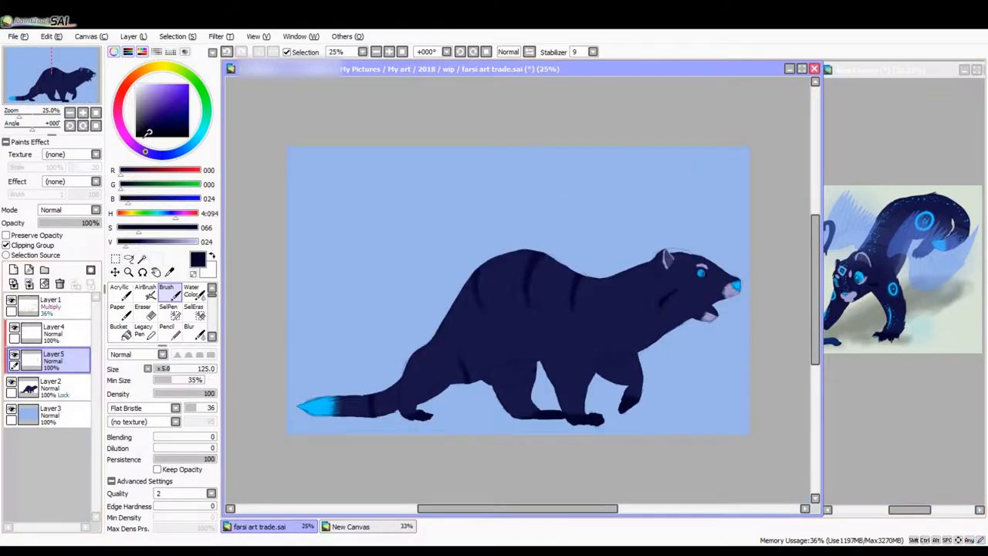
- Darken the fur over the tail tip so the cyan glow fades into it
{"action": "left_click_drag", "start_coordinate": [432, 386], "coordinate": [509, 378]}
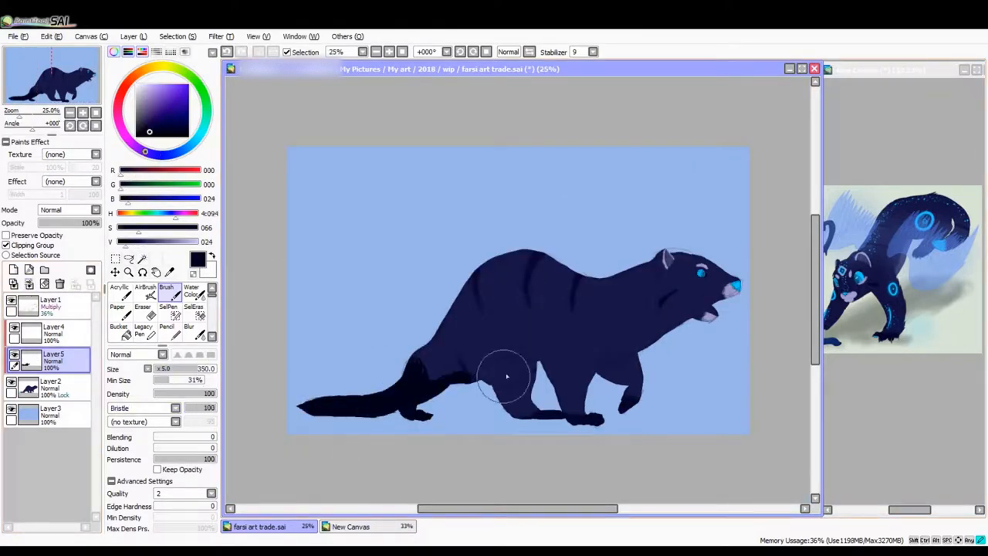
{"action": "left_click_drag", "start_coordinate": [509, 378], "coordinate": [444, 347]}
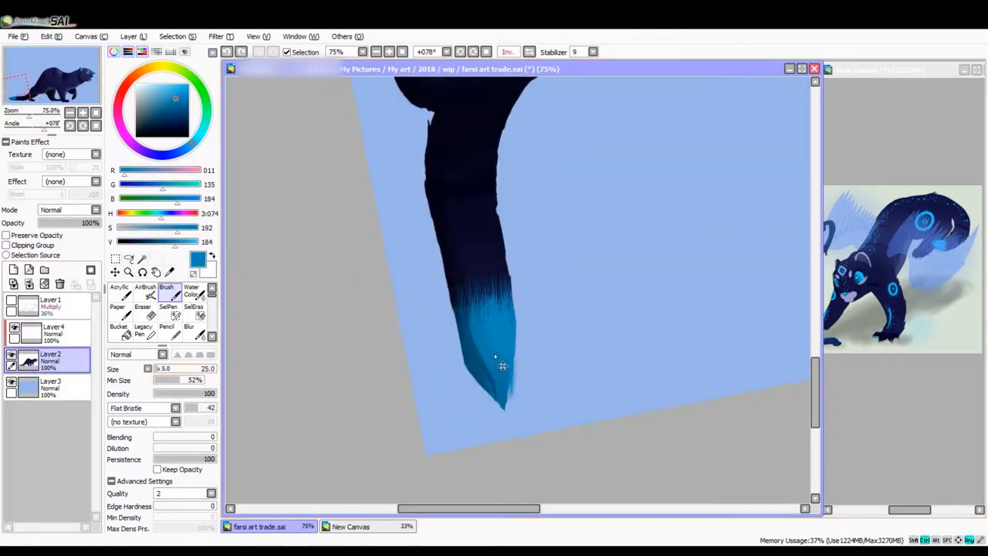
- Stroke teal strands into the tail tip to make the glow streaky
{"action": "left_click_drag", "start_coordinate": [502, 309], "coordinate": [494, 393]}
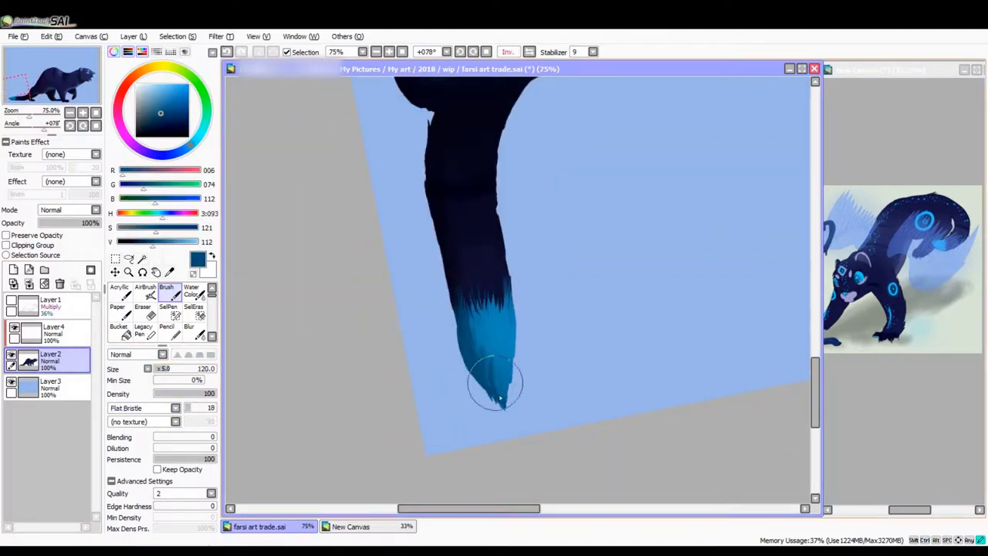
{"action": "left_click_drag", "start_coordinate": [497, 393], "coordinate": [509, 327]}
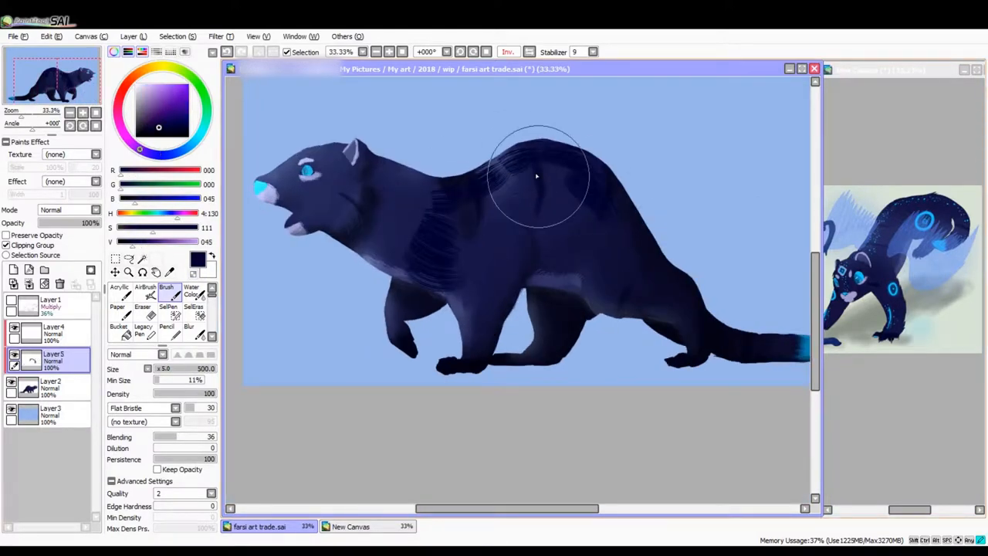
- Brush lighter blue shading along the creature's back on a Luminosity layer
{"action": "left_click_drag", "start_coordinate": [537, 176], "coordinate": [378, 167]}
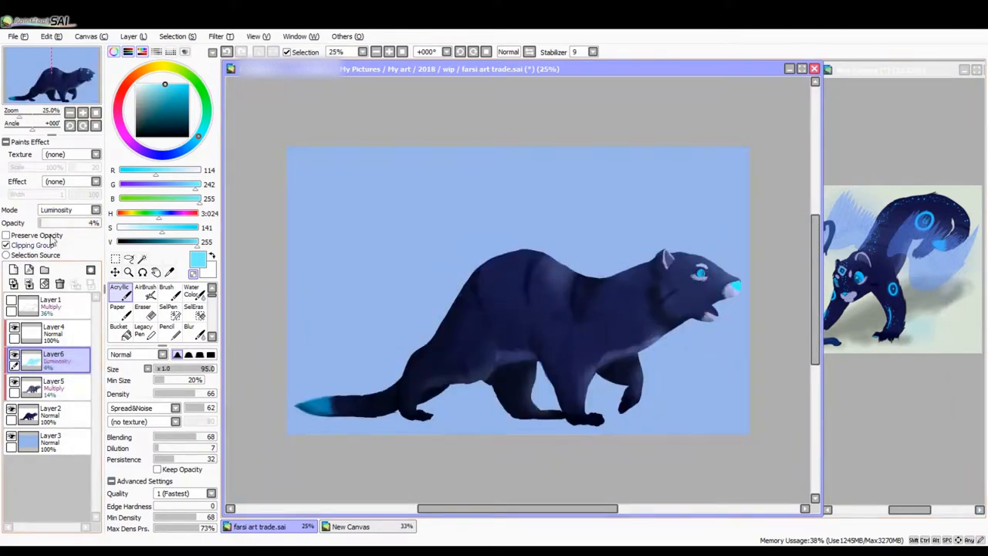
{"action": "left_click", "coordinate": [53, 386]}
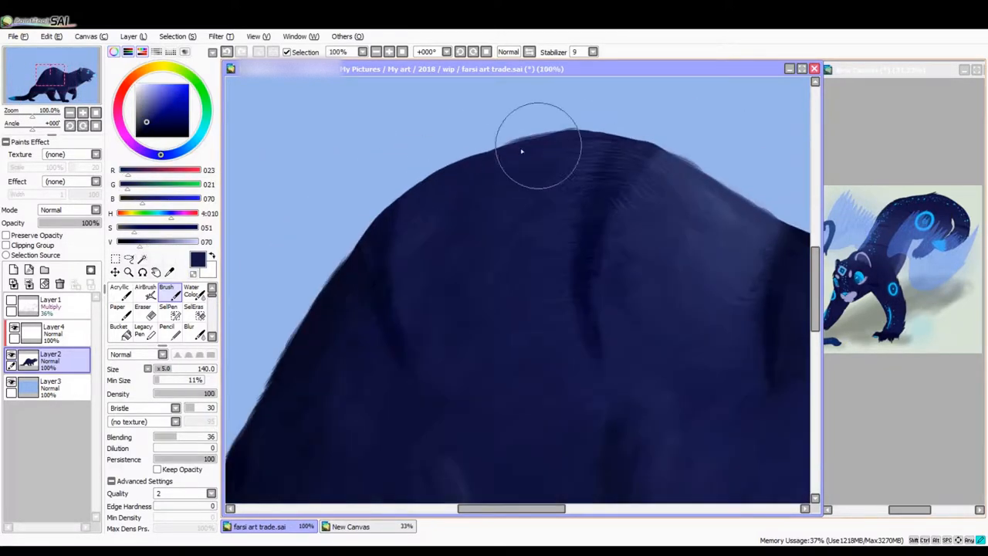
- Stroke fur texture along the back's edge and lighten the fur under the jaw
{"action": "left_click_drag", "start_coordinate": [521, 151], "coordinate": [389, 222]}
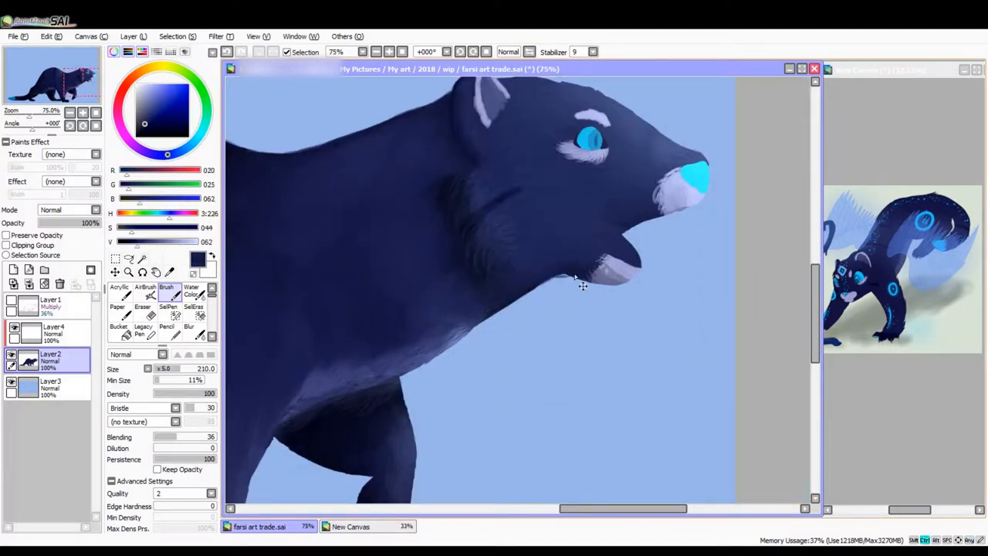
{"action": "left_click_drag", "start_coordinate": [583, 286], "coordinate": [445, 185]}
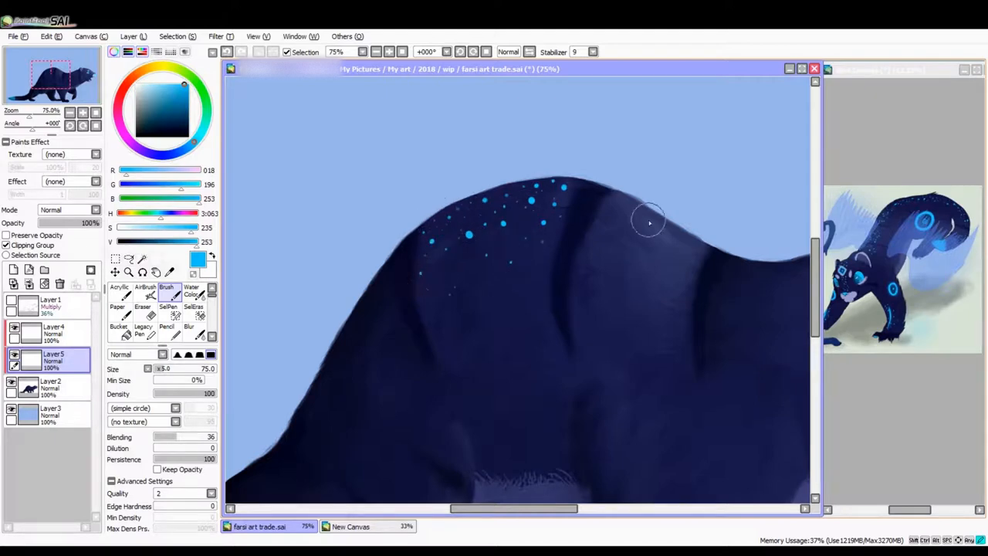
- Dab small glowing cyan dots along the creature's back on the clipped layer
{"action": "left_click_drag", "start_coordinate": [648, 220], "coordinate": [682, 281]}
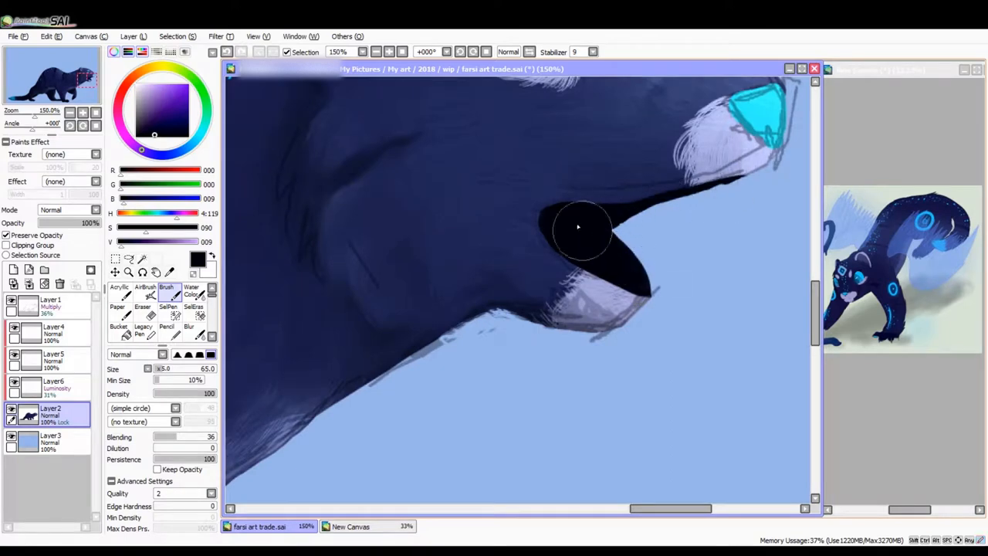
- Fill the inside of the open mouth with dark paint on Layer2
{"action": "left_click", "coordinate": [118, 325]}
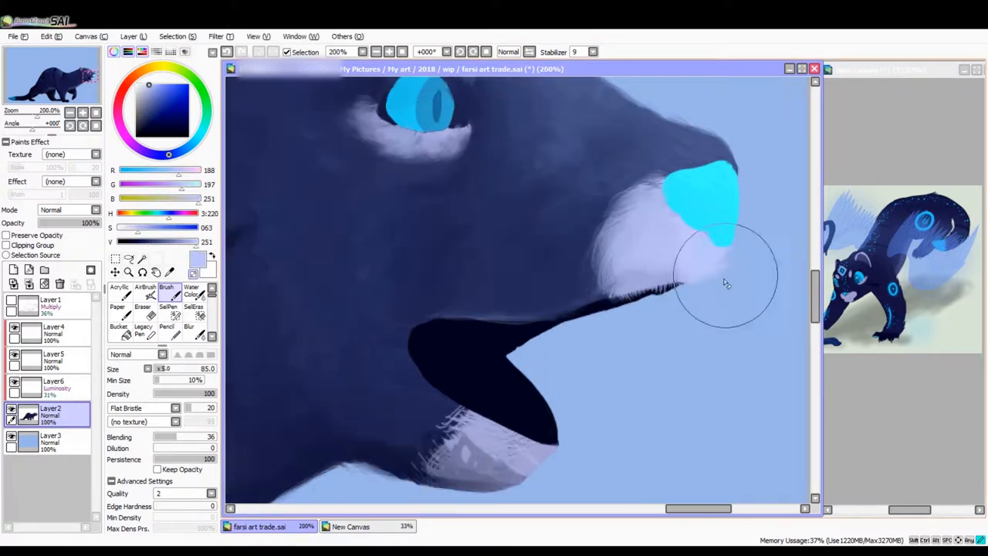
- Soften the pale fur beside the nose and blend the cyan nose with a bright highlight
{"action": "left_click_drag", "start_coordinate": [726, 281], "coordinate": [559, 309]}
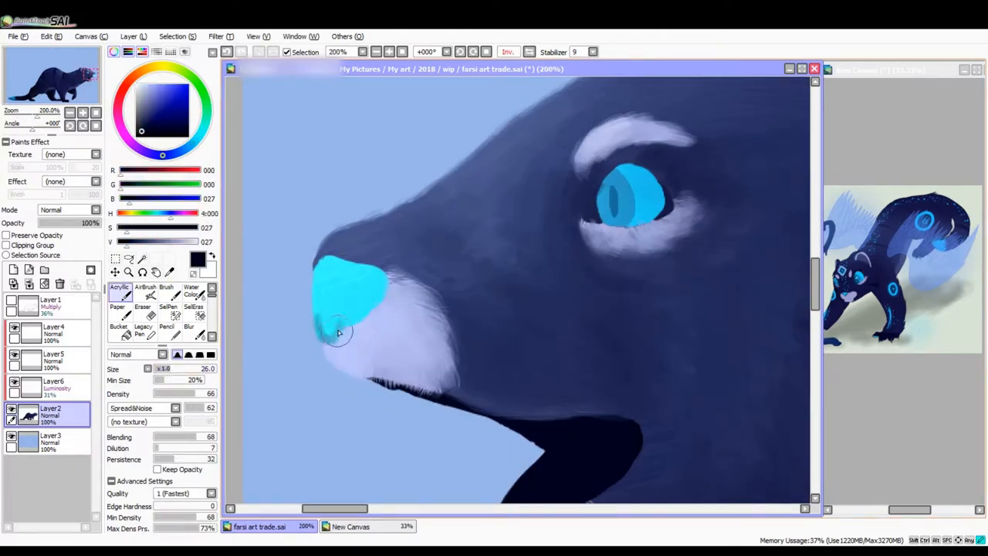
{"action": "left_click_drag", "start_coordinate": [343, 332], "coordinate": [312, 266]}
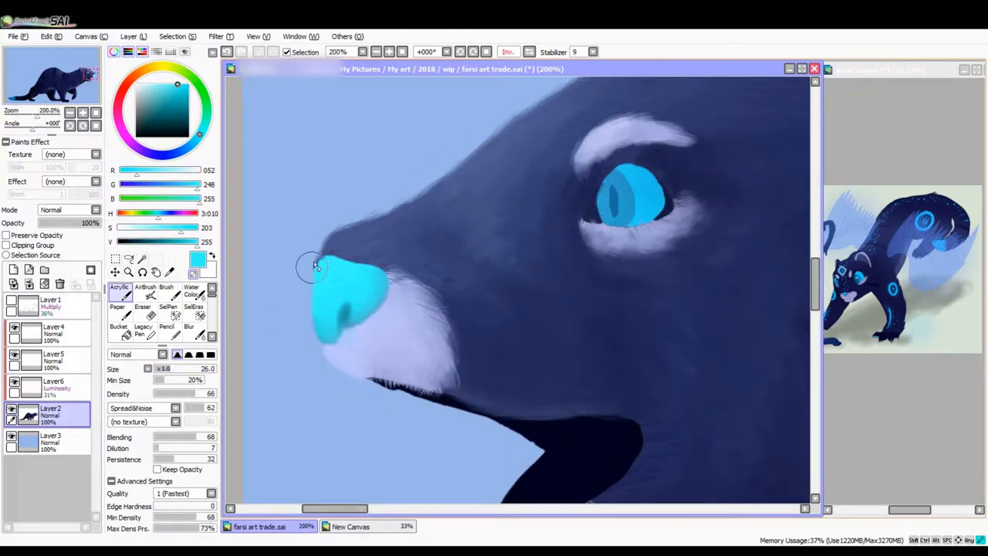
{"action": "left_click", "coordinate": [167, 293]}
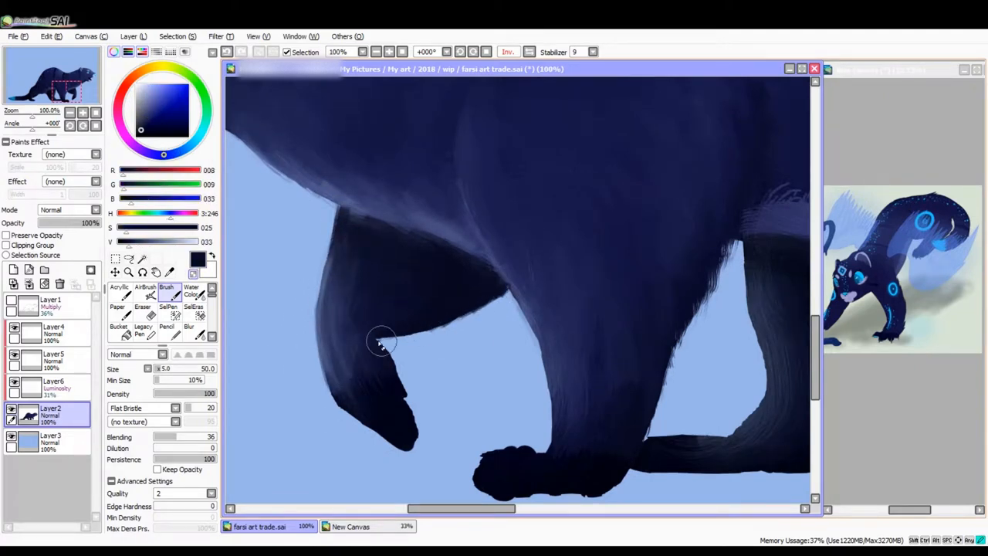
- Add streaky fur strokes to the front leg and shade the open mouth's interior
{"action": "left_click_drag", "start_coordinate": [386, 343], "coordinate": [355, 219]}
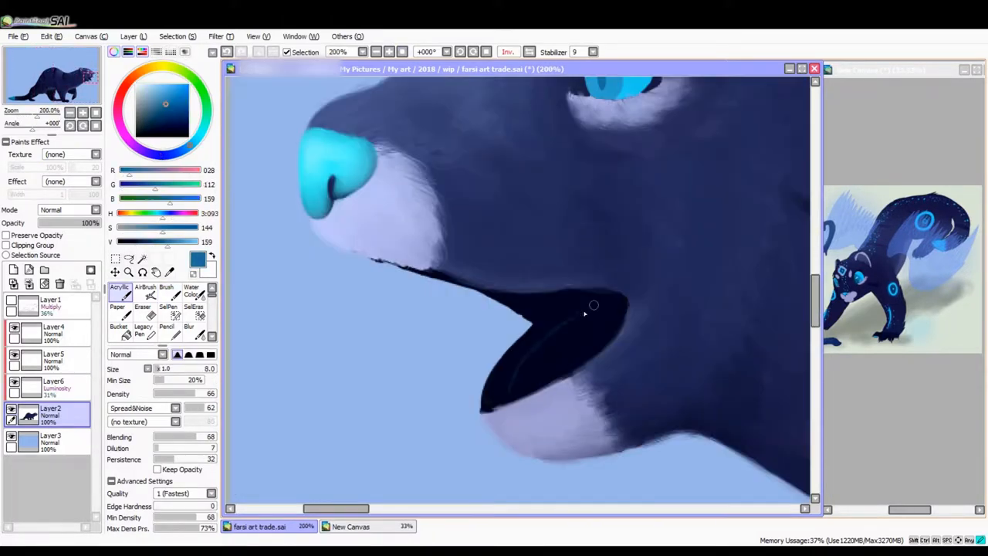
{"action": "left_click_drag", "start_coordinate": [594, 306], "coordinate": [571, 358]}
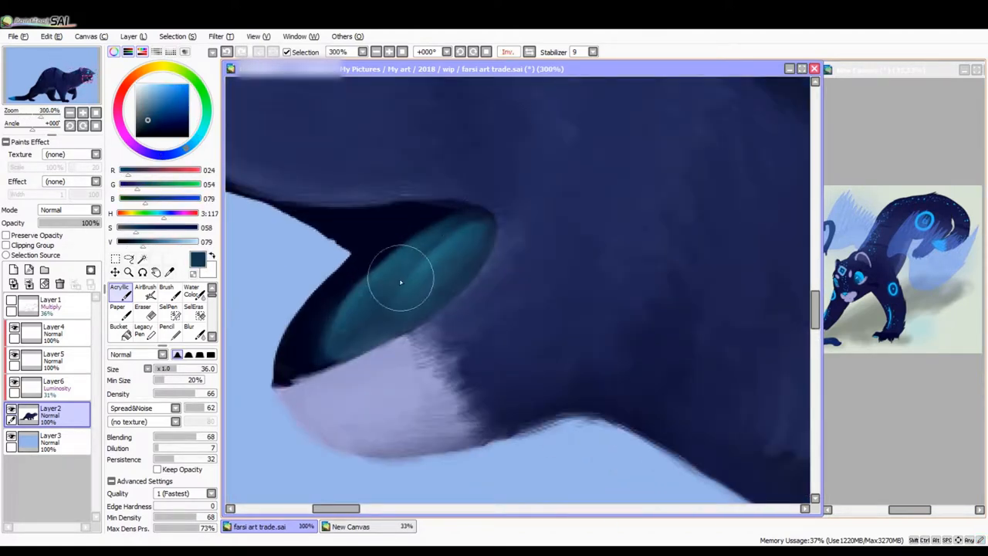
- Paint teal shading and a brighter cyan iris into the eye, readying paler highlights
{"action": "left_click_drag", "start_coordinate": [401, 281], "coordinate": [466, 259]}
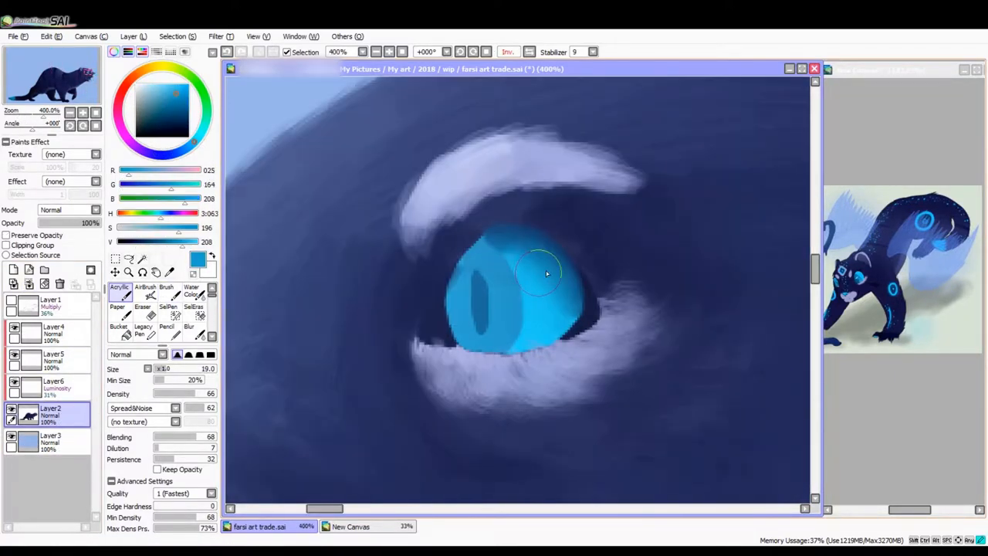
{"action": "left_click_drag", "start_coordinate": [546, 274], "coordinate": [466, 275]}
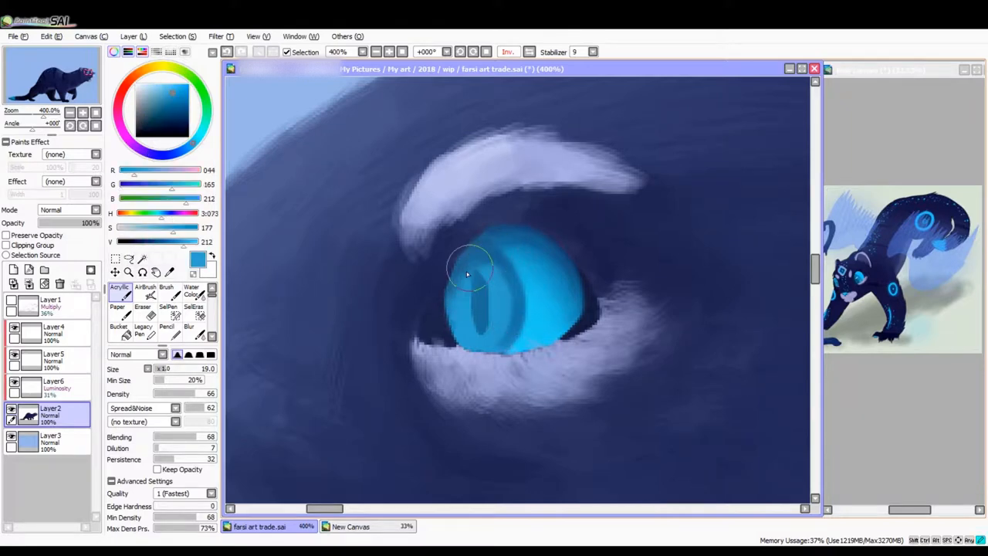
{"action": "left_click", "coordinate": [167, 290]}
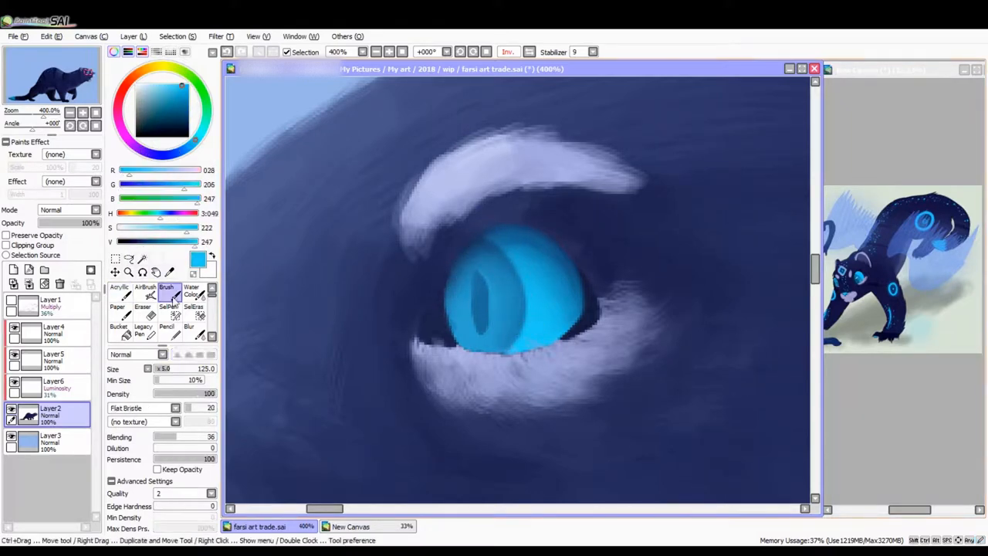
{"action": "left_click", "coordinate": [120, 291]}
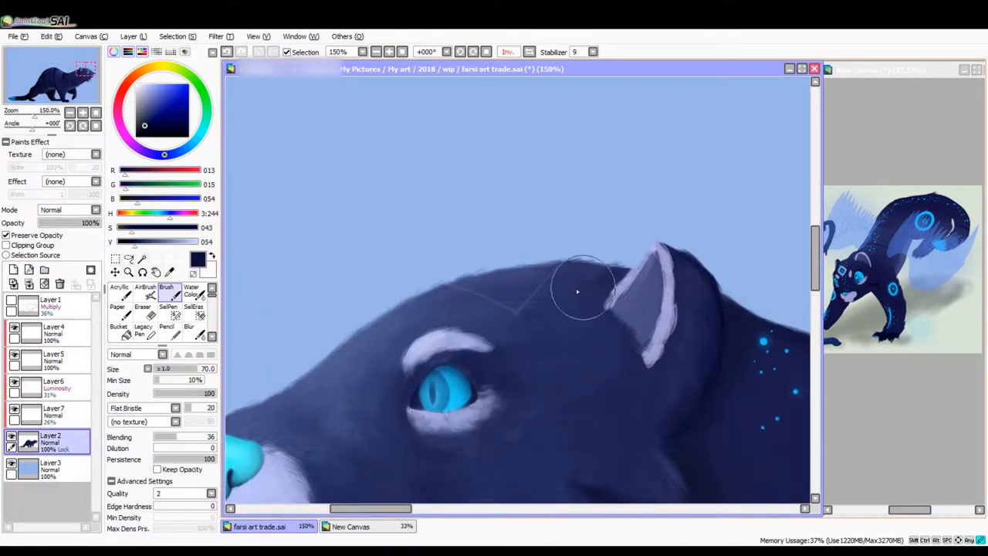
- Add pale fur along the ear edge and dot cyan speckles onto the forehead
{"action": "left_click_drag", "start_coordinate": [583, 292], "coordinate": [453, 284]}
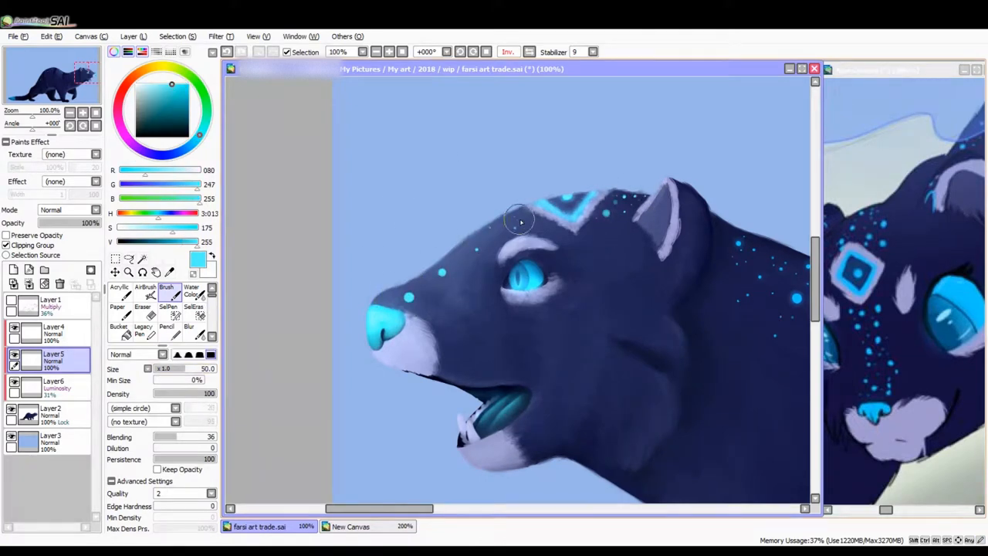
{"action": "left_click_drag", "start_coordinate": [522, 223], "coordinate": [466, 278]}
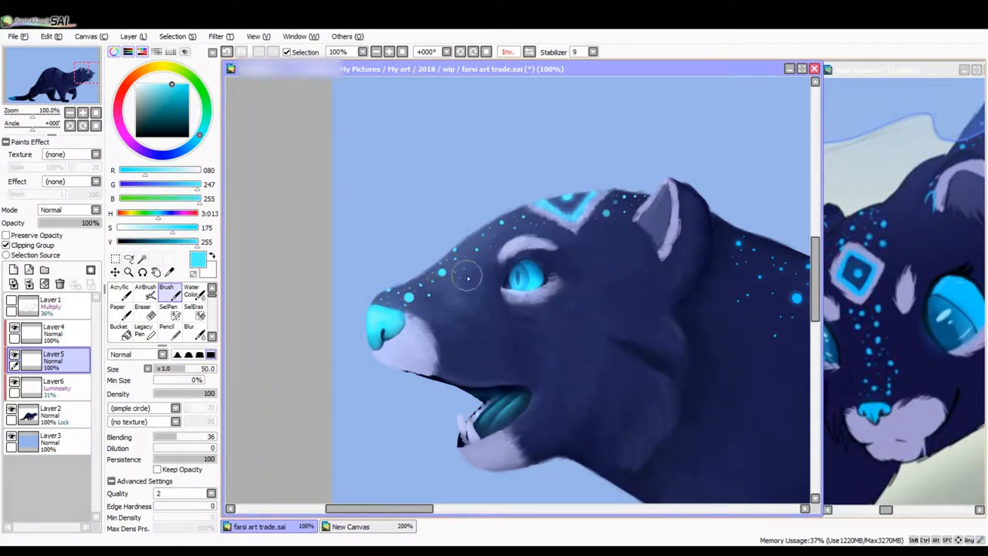
{"action": "left_click", "coordinate": [118, 287]}
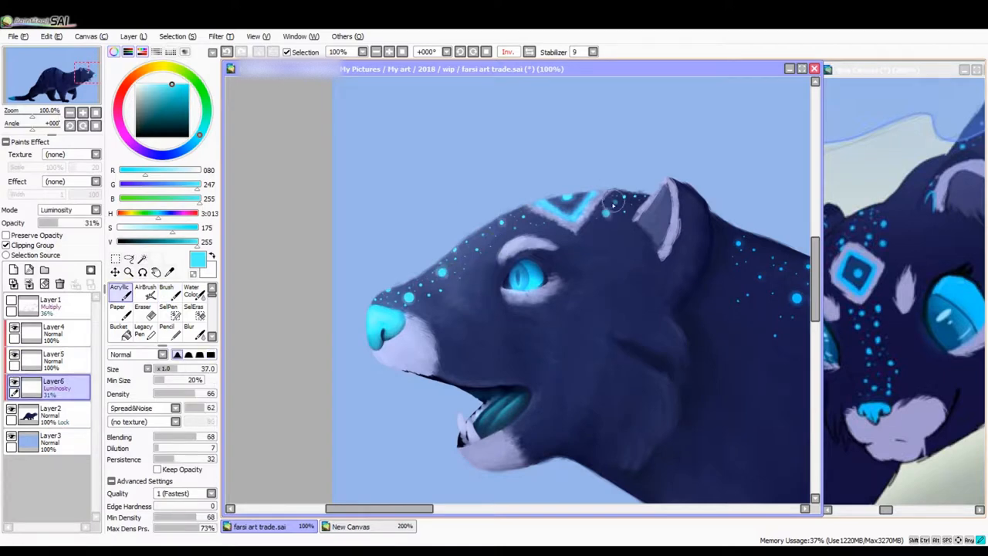
- Create Layer7 for the dark navy halo above the head
{"action": "left_click", "coordinate": [142, 297]}
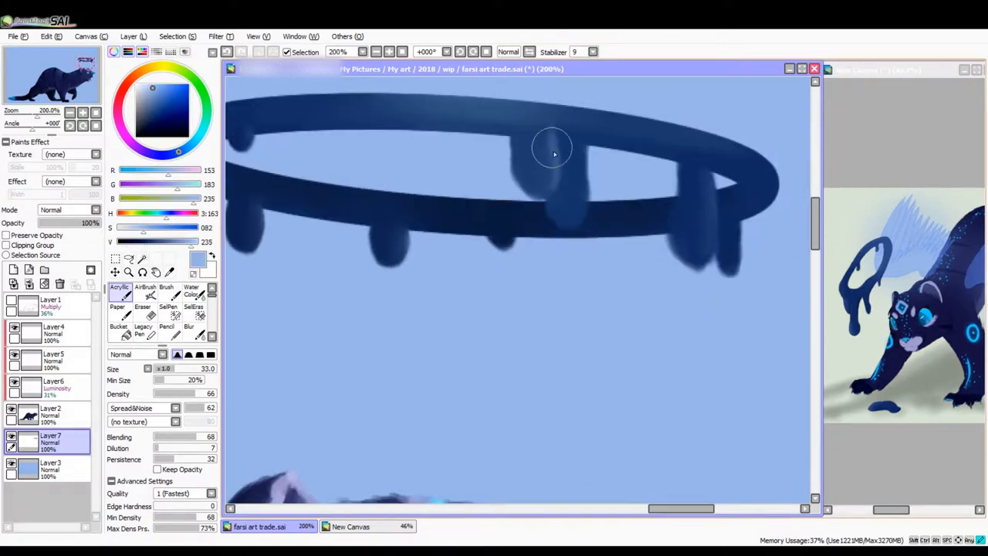
- Paint the long navy tail with the Flat Bristle brush, tapering into a glowing cyan tip
{"action": "left_click_drag", "start_coordinate": [553, 151], "coordinate": [583, 198]}
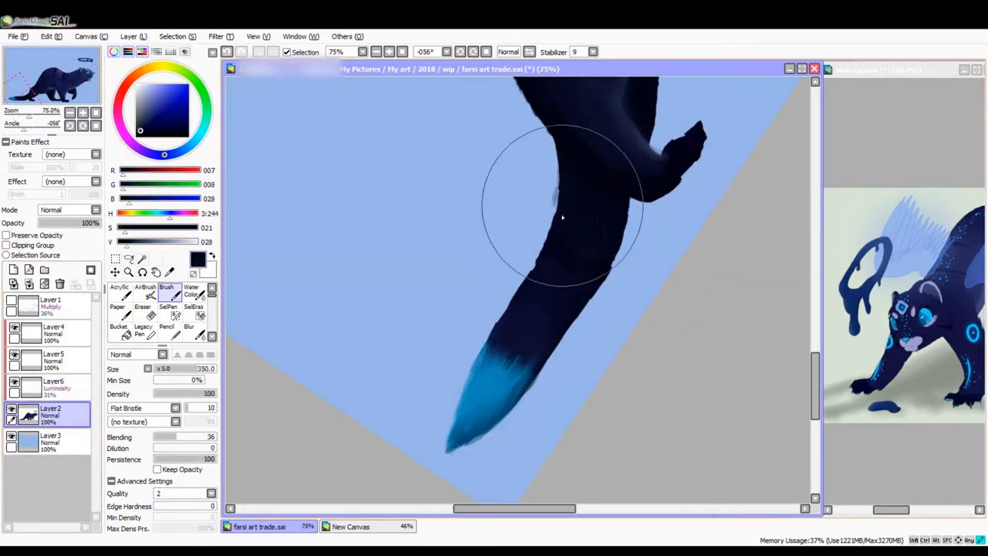
- Stroke streaky dark navy fur texture along the tail and hind legs with the Flat Bristle brush
{"action": "left_click_drag", "start_coordinate": [562, 219], "coordinate": [491, 315]}
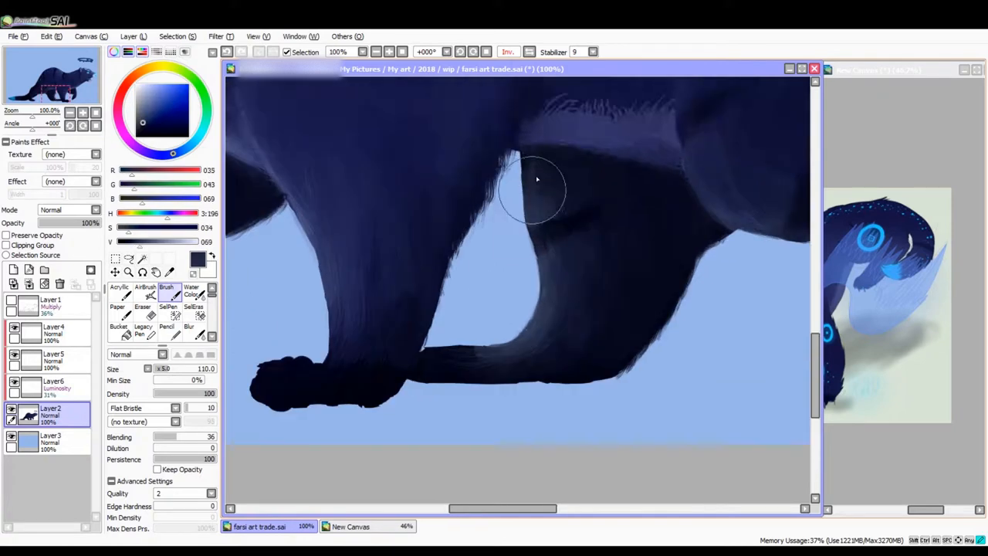
- Shade the bent hind leg with broad fur strokes and darken its rounded tip to near-black
{"action": "left_click_drag", "start_coordinate": [537, 182], "coordinate": [625, 228]}
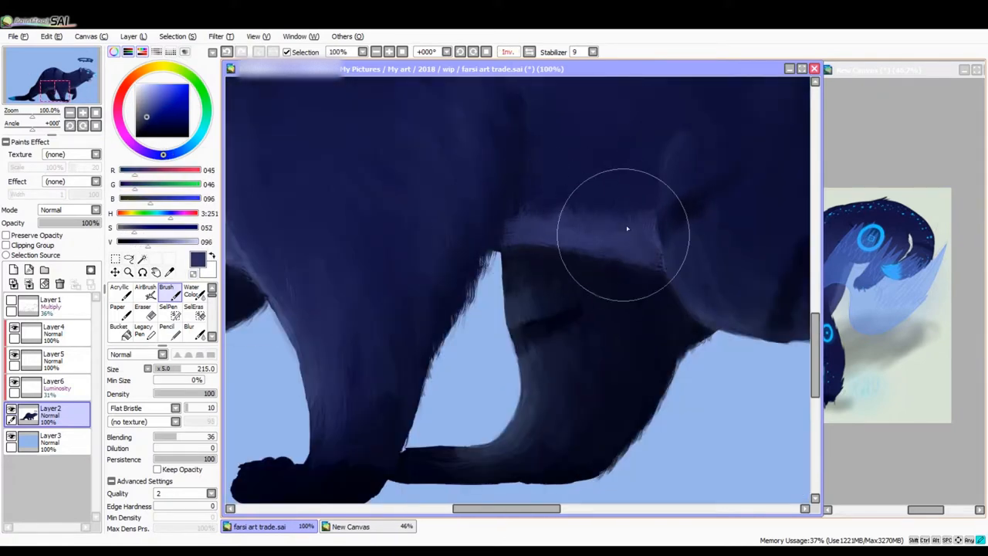
{"action": "key", "text": "ctrl+-"}
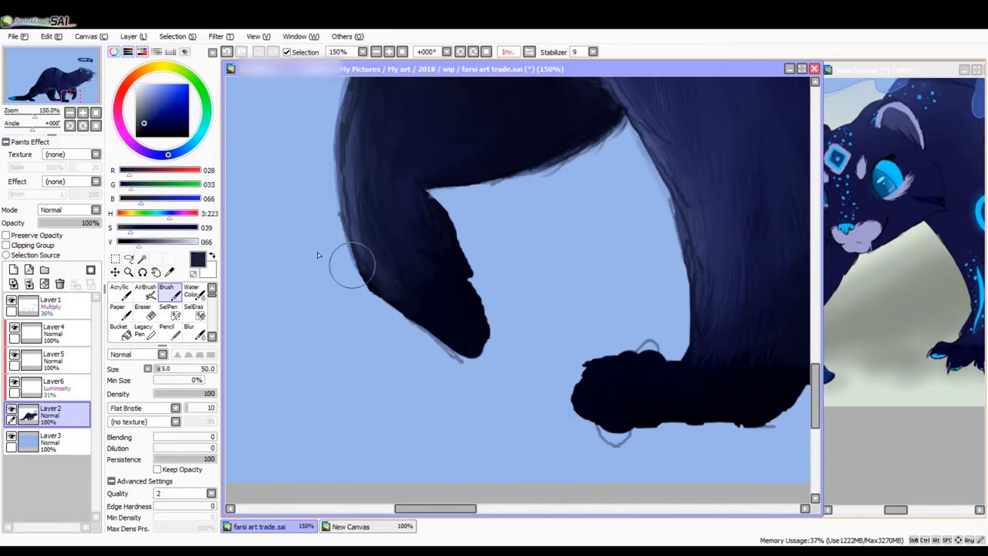
{"action": "left_click_drag", "start_coordinate": [355, 271], "coordinate": [471, 277]}
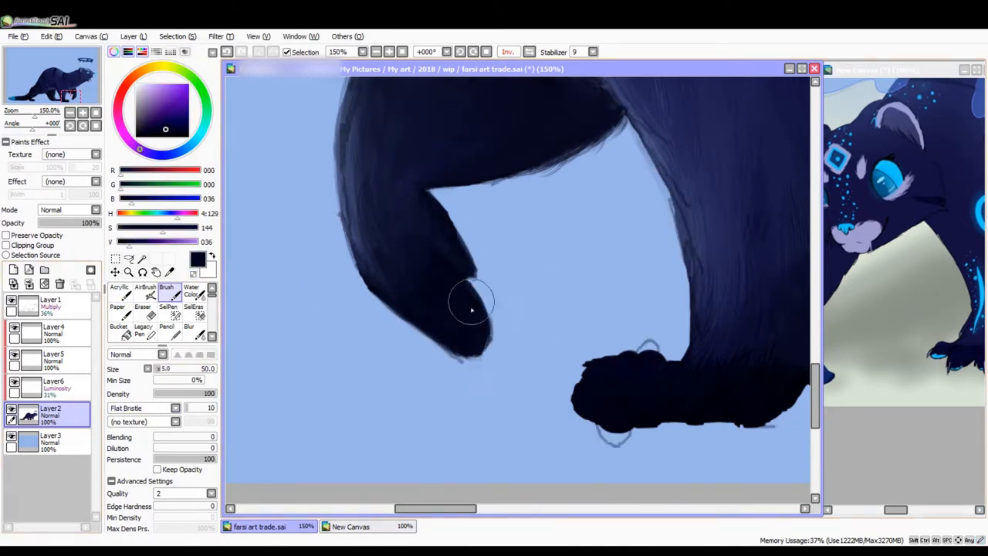
{"action": "left_click_drag", "start_coordinate": [471, 308], "coordinate": [490, 339]}
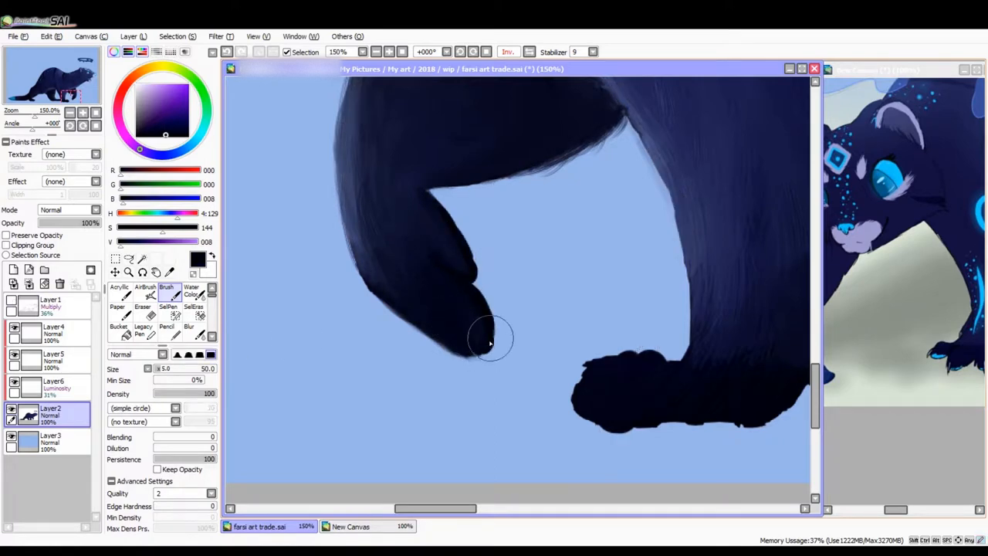
{"action": "left_click_drag", "start_coordinate": [493, 339], "coordinate": [367, 290]}
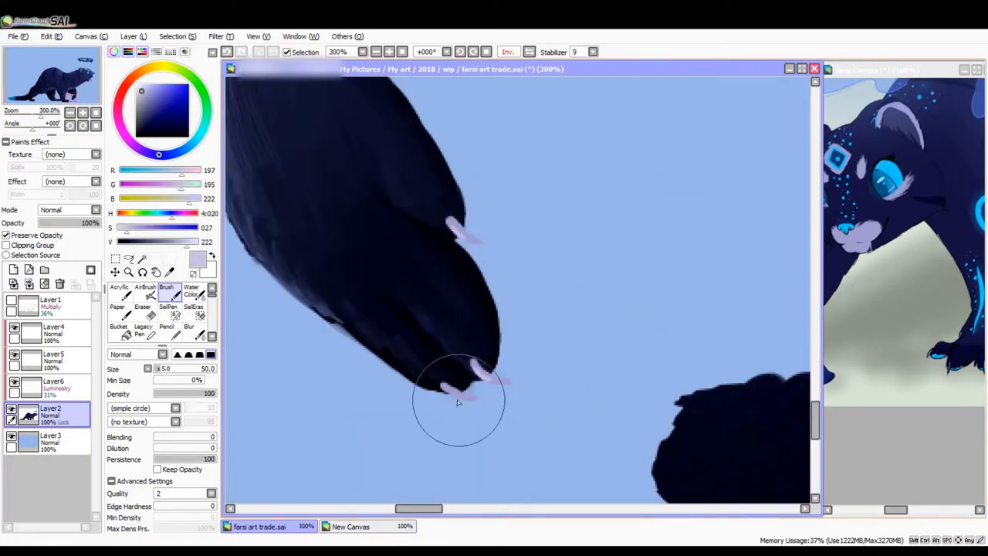
{"action": "left_click", "coordinate": [119, 290]}
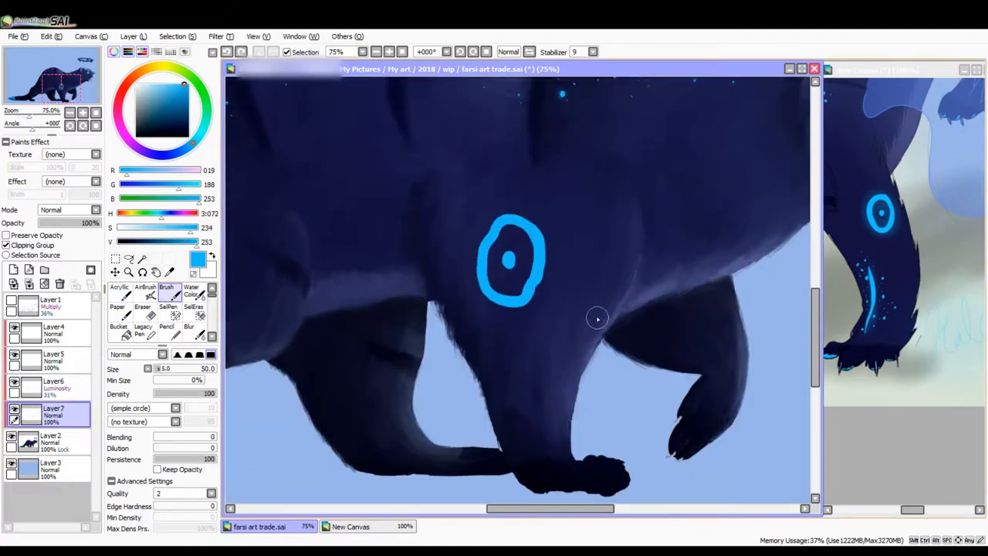
- Paint glowing cyan stripes and speckles down the hind leg on a Luminosity layer
{"action": "left_click_drag", "start_coordinate": [599, 316], "coordinate": [563, 409]}
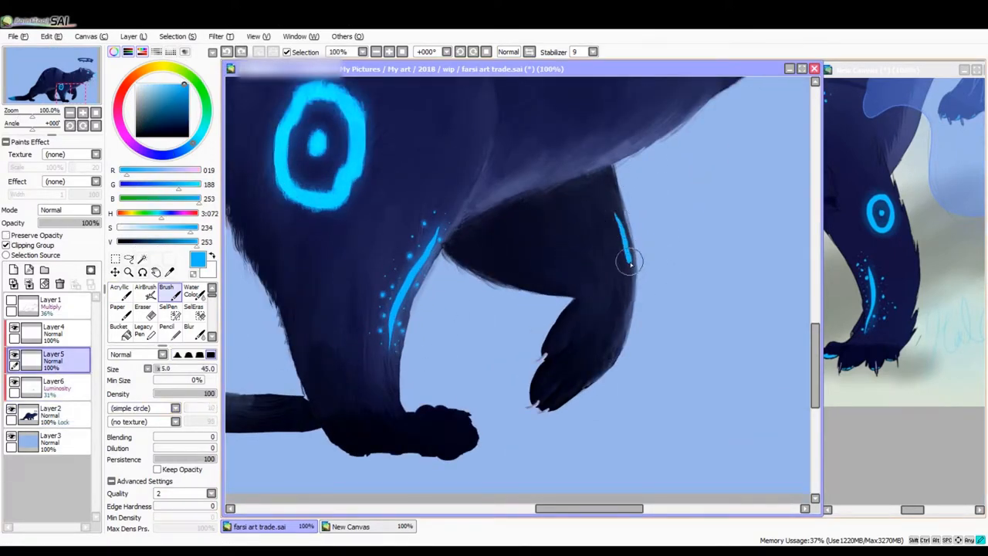
{"action": "left_click_drag", "start_coordinate": [617, 224], "coordinate": [625, 339]}
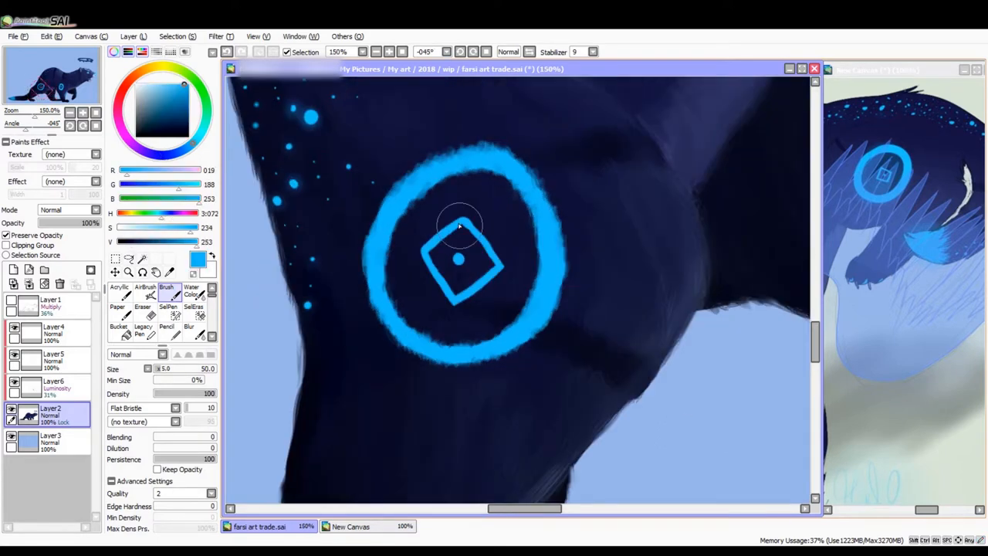
- Paint semi-transparent lavender feathered wings and a floating halo ring on new layers
{"action": "left_click_drag", "start_coordinate": [463, 223], "coordinate": [425, 262]}
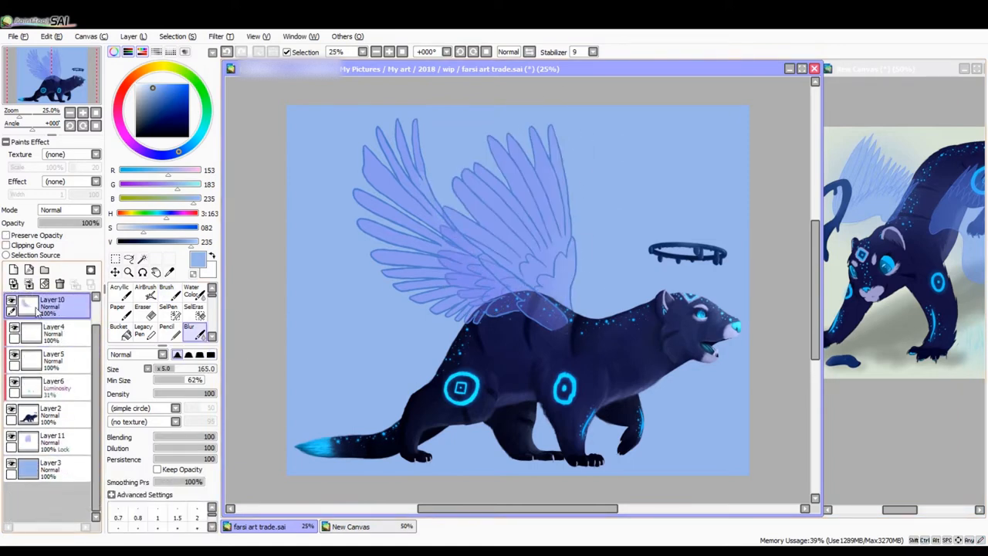
- Fill the background dark blue and dab glowing cyan bokeh dots on a new layer
{"action": "left_click", "coordinate": [53, 423]}
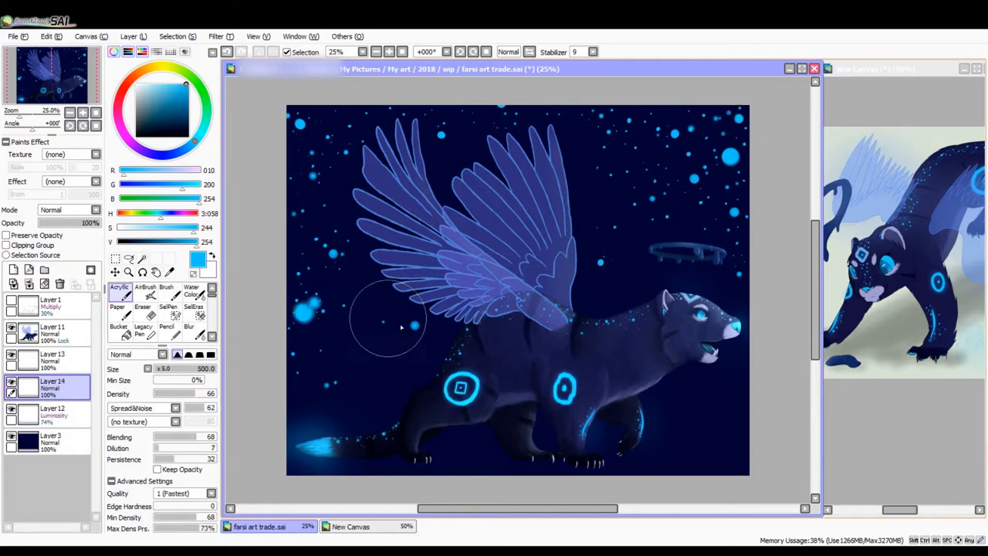
{"action": "mouse_move", "coordinate": [293, 216]}
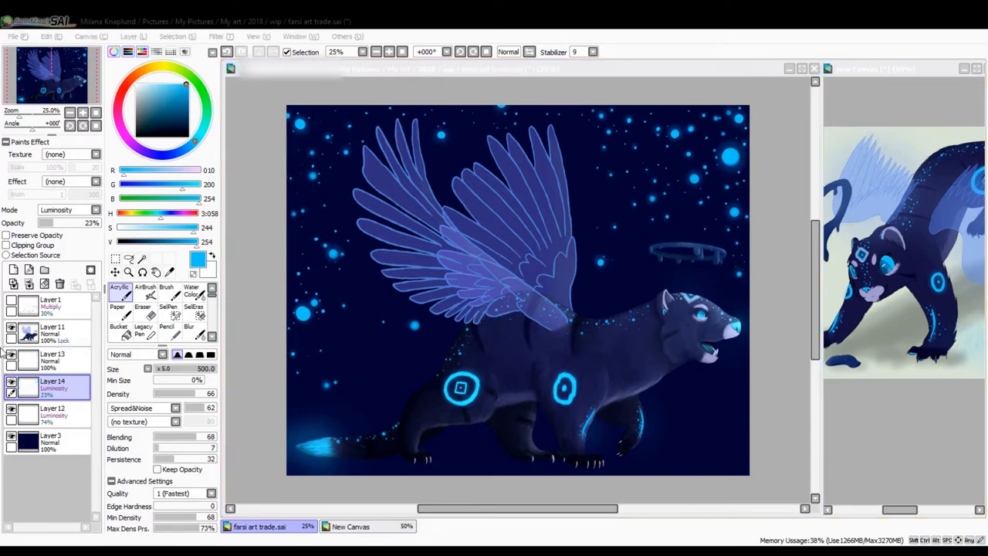
{"action": "mouse_move", "coordinate": [342, 188]}
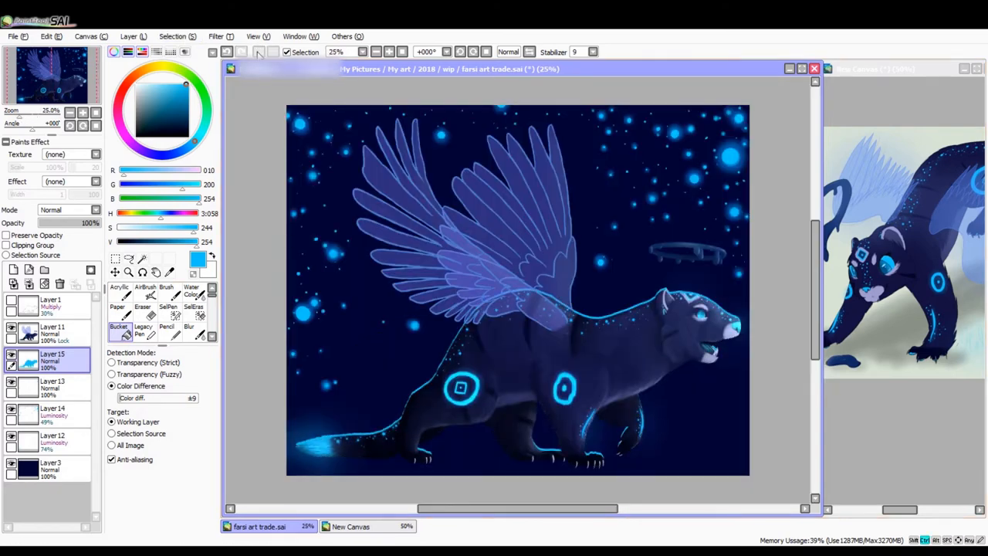
- Shade the lower scene dark navy on Multiply layers at 57% opacity, then pick the Eraser
{"action": "left_click", "coordinate": [194, 330]}
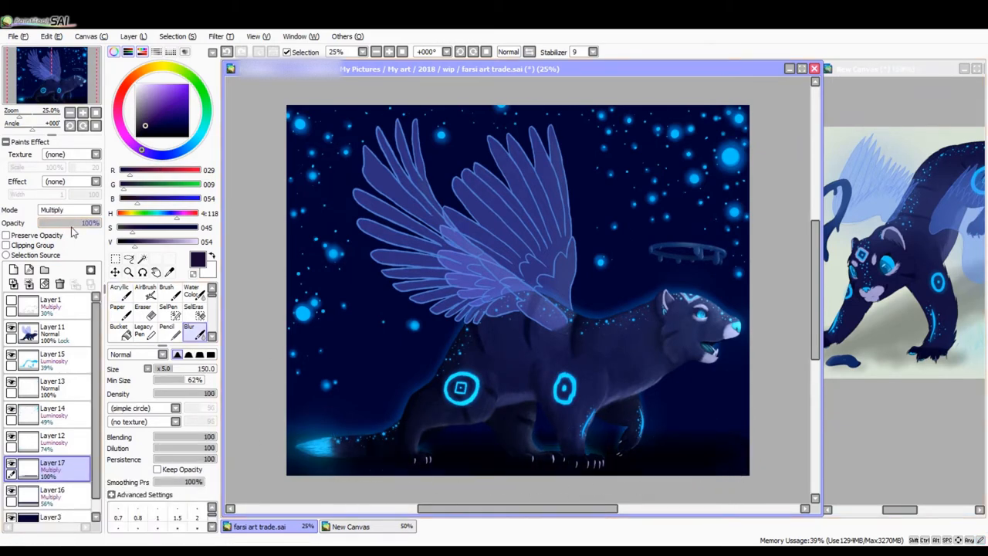
{"action": "left_click", "coordinate": [52, 494]}
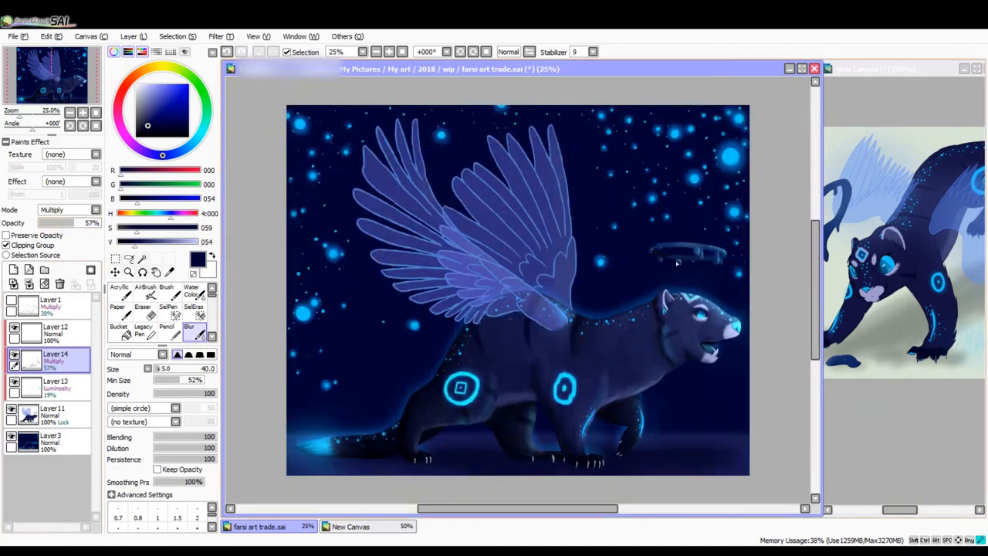
{"action": "left_click", "coordinate": [54, 386]}
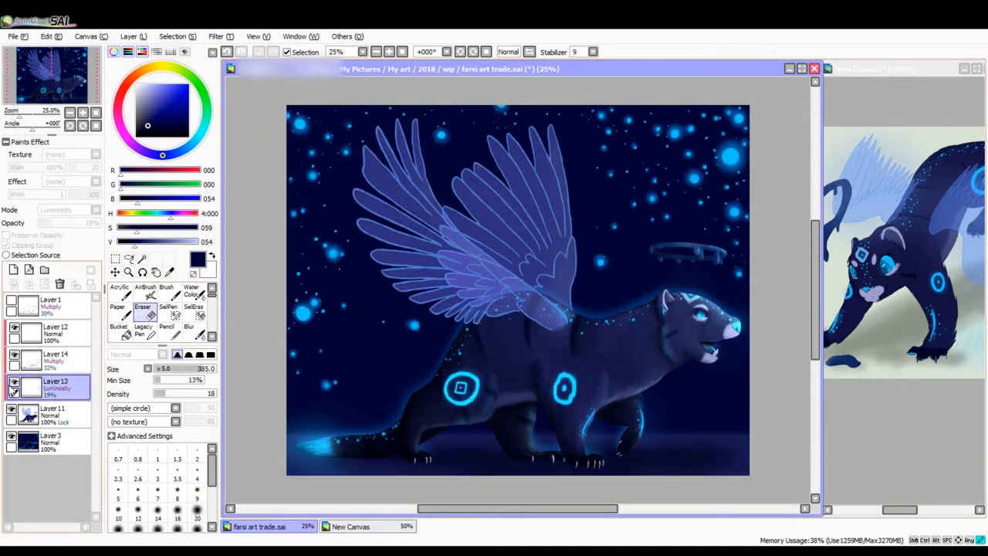
- Rotate and move the cyan signature layer beneath the front paw via Layer > Transform, confirming with OK
{"action": "left_click", "coordinate": [54, 358]}
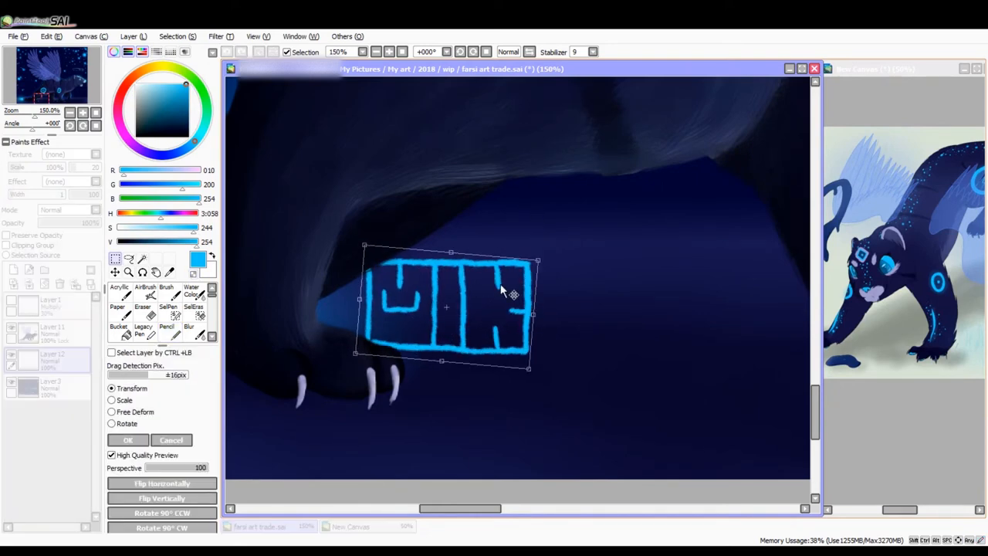
{"action": "left_click", "coordinate": [127, 438]}
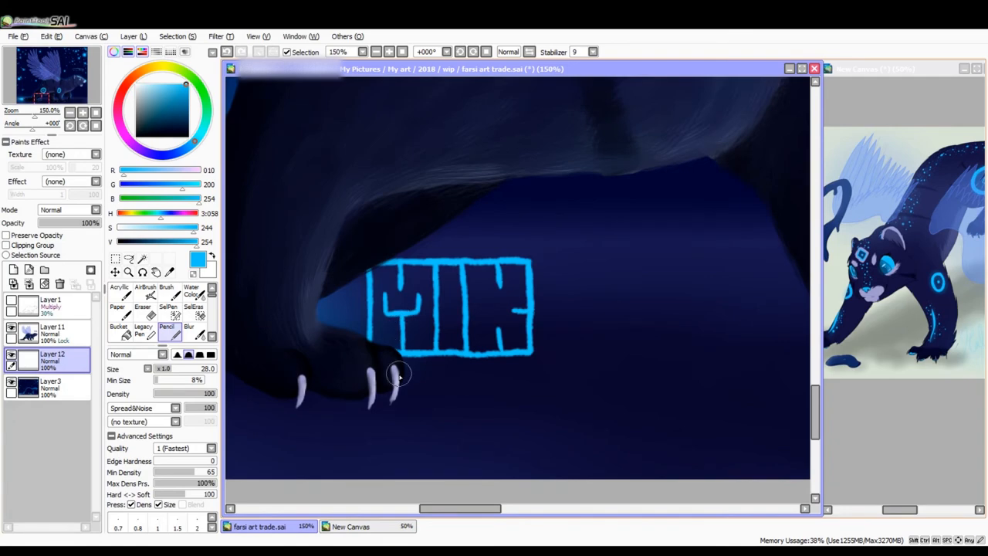